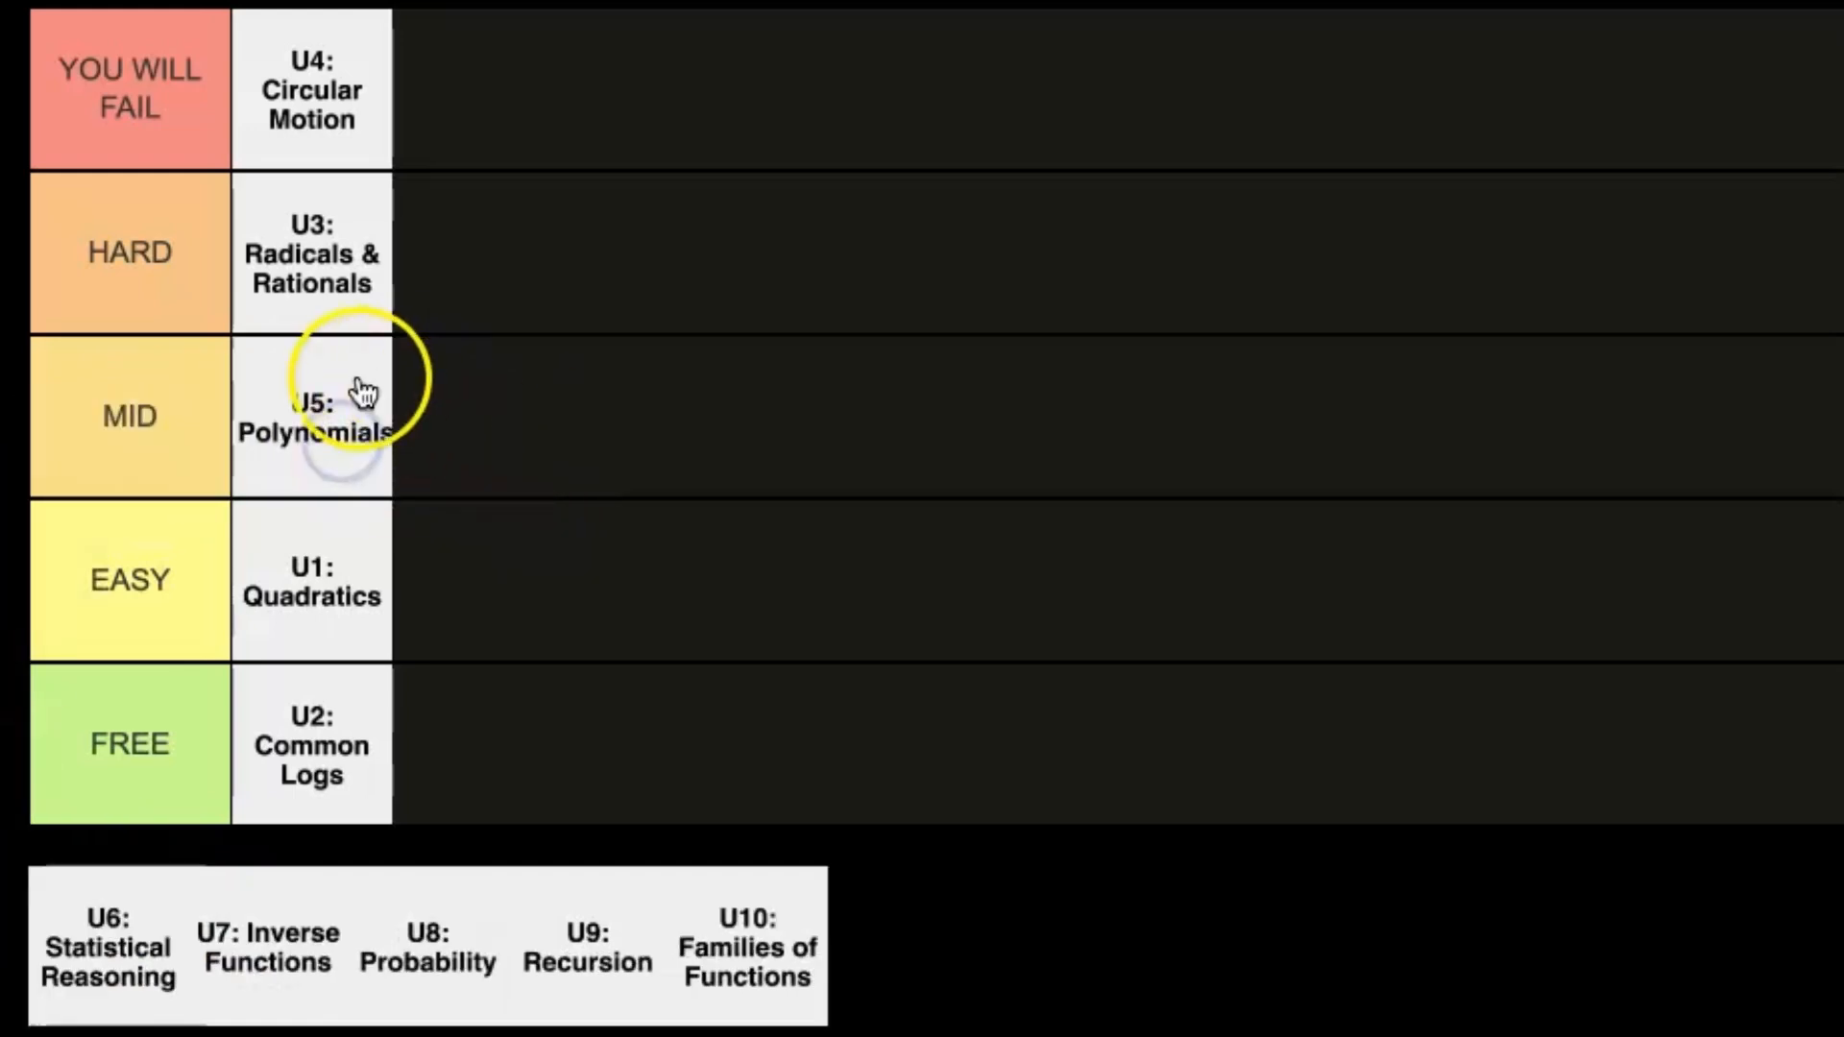
mouse_move(157, 999)
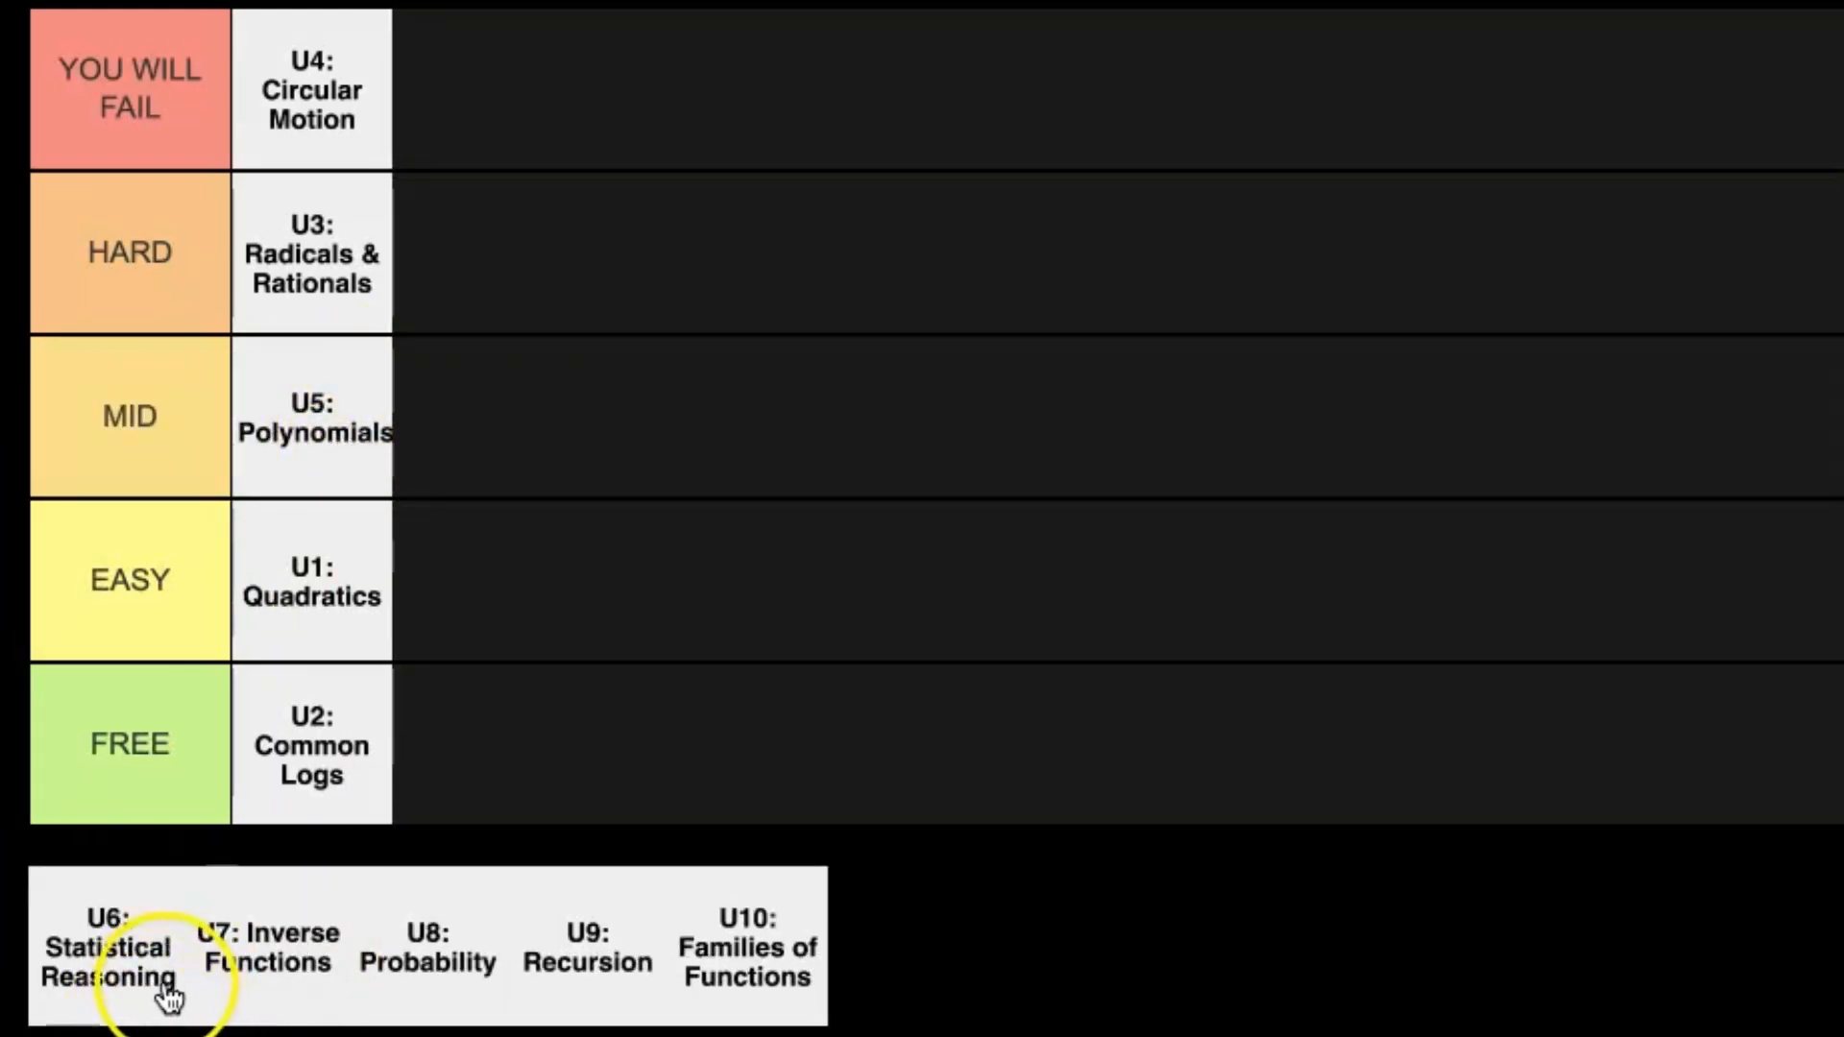
mouse_move(204, 881)
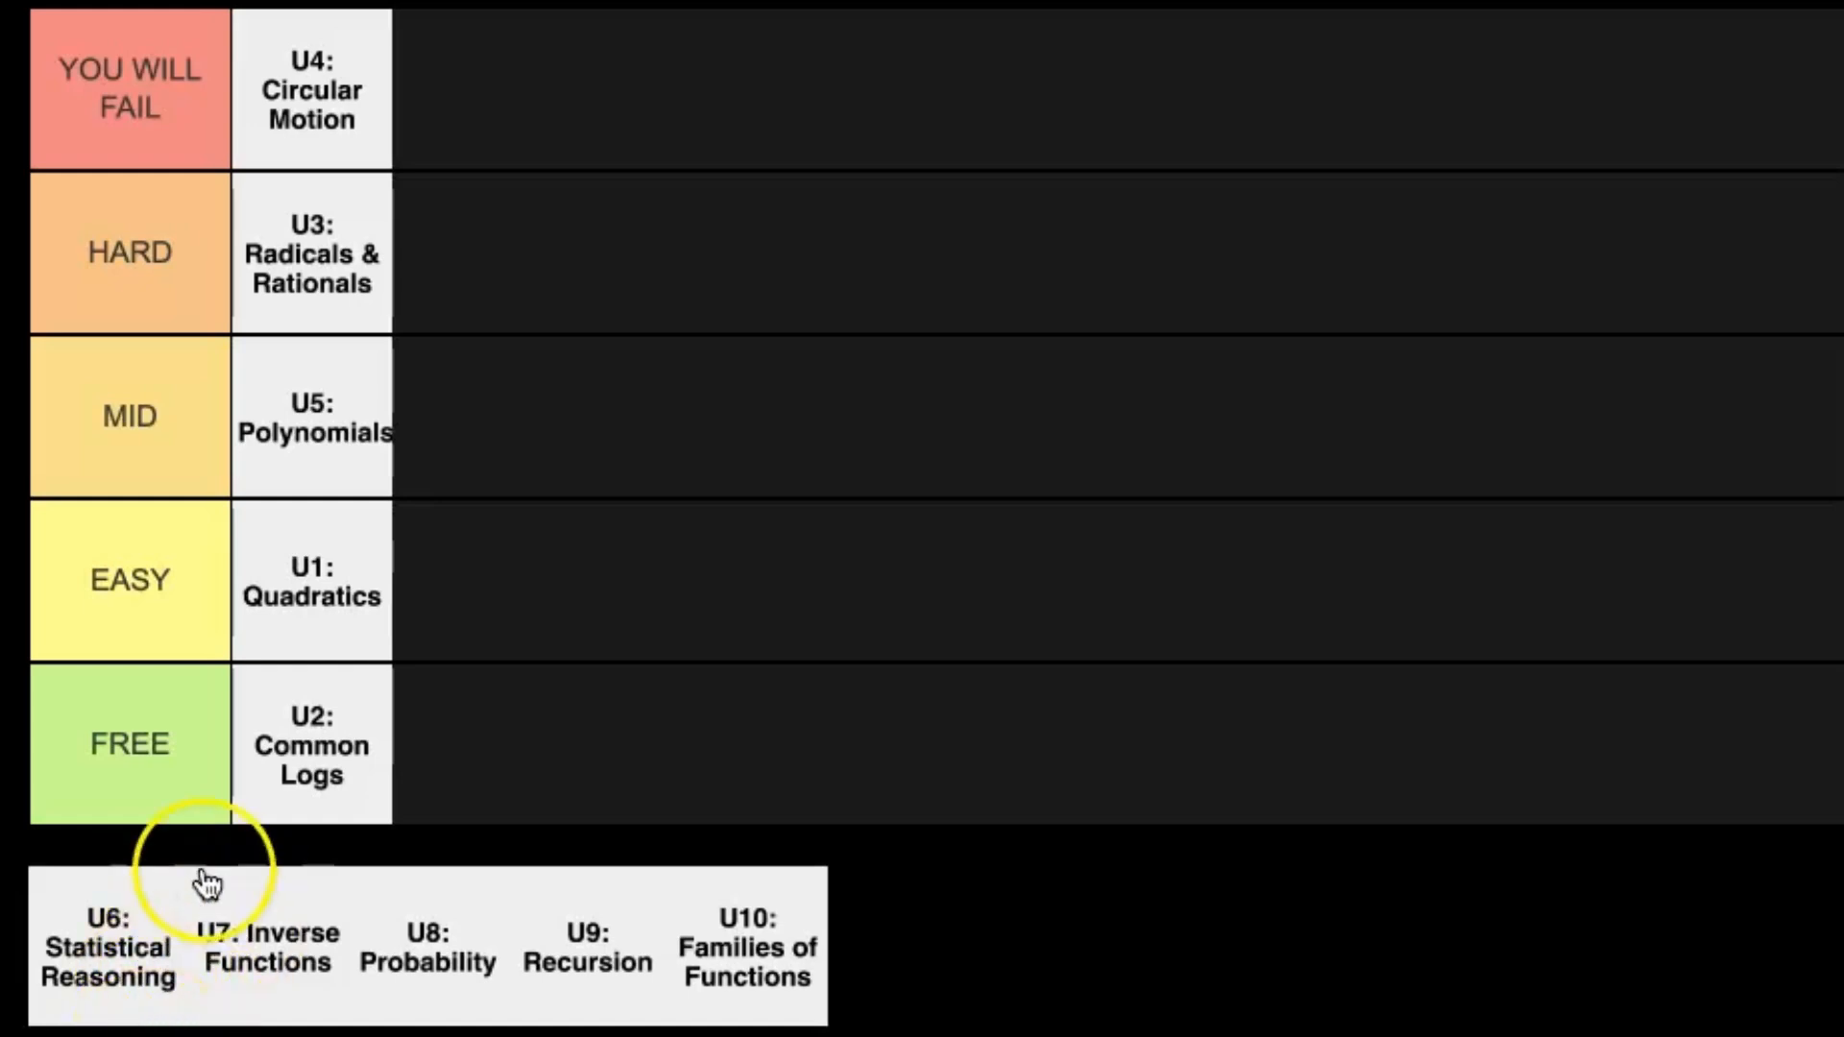
mouse_move(125, 991)
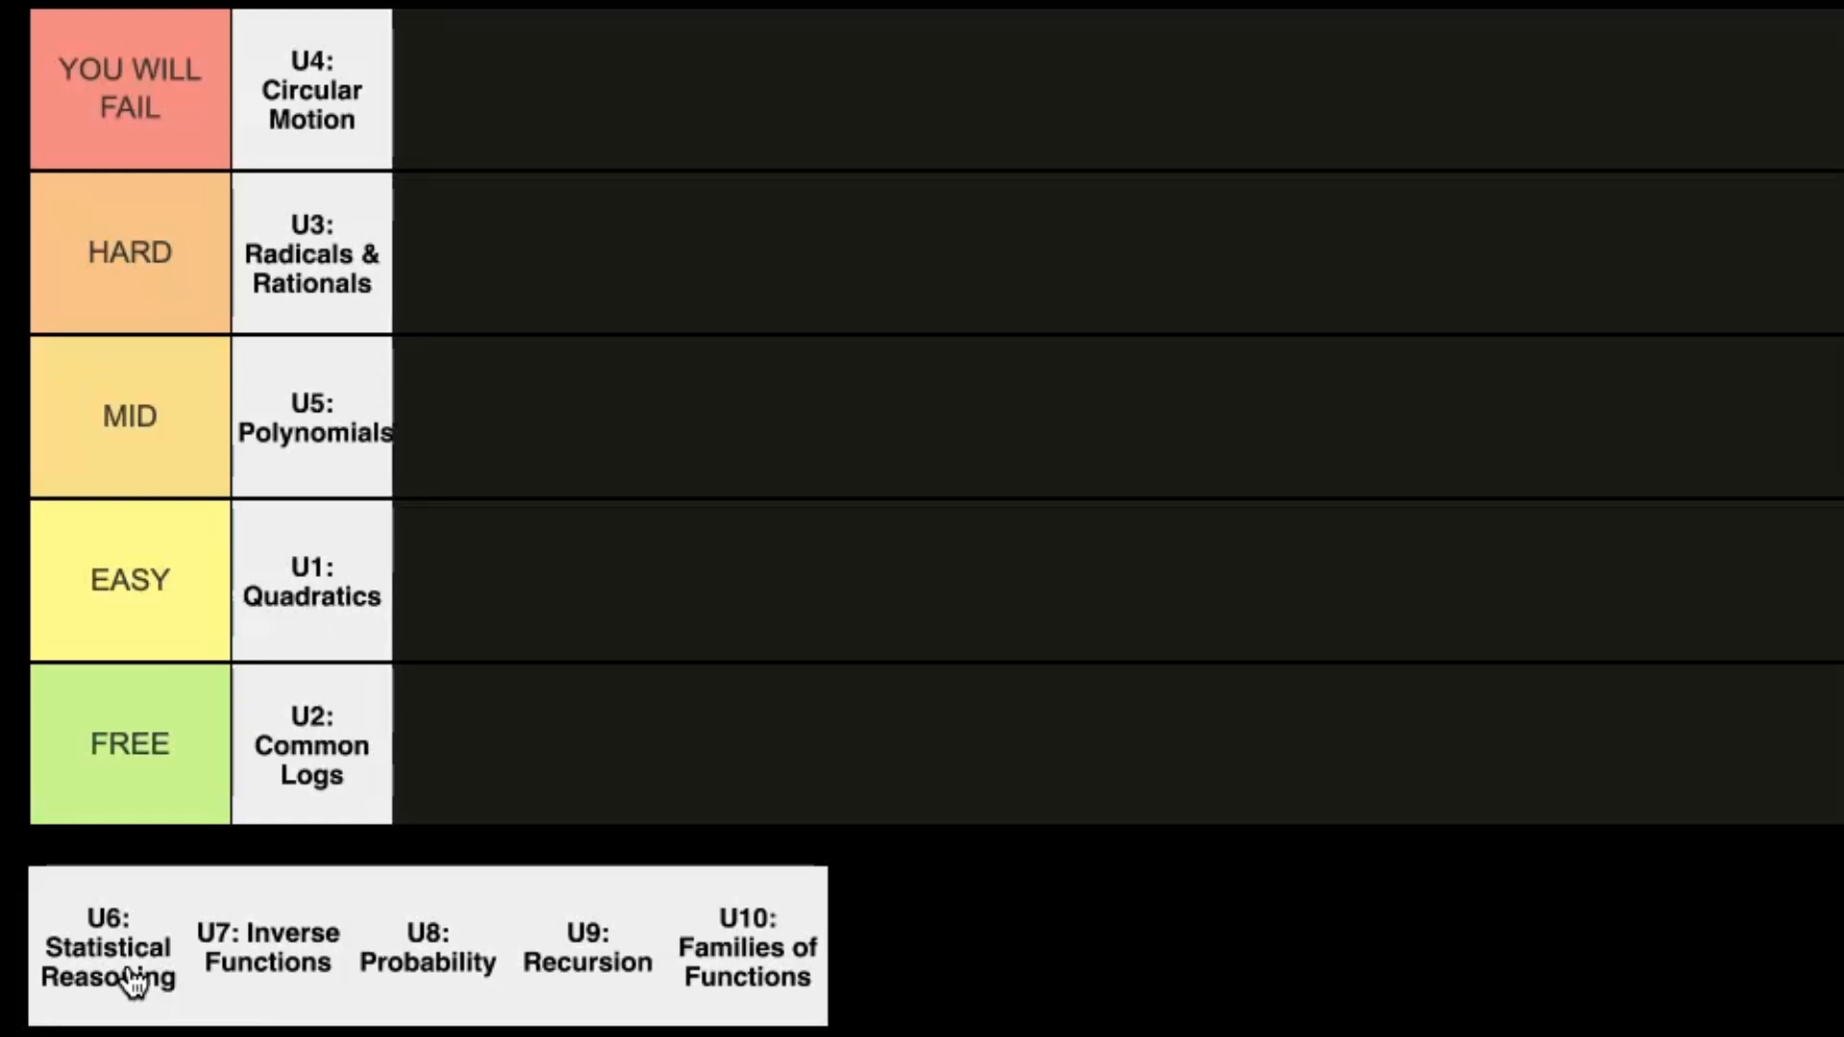
left_click(54, 916)
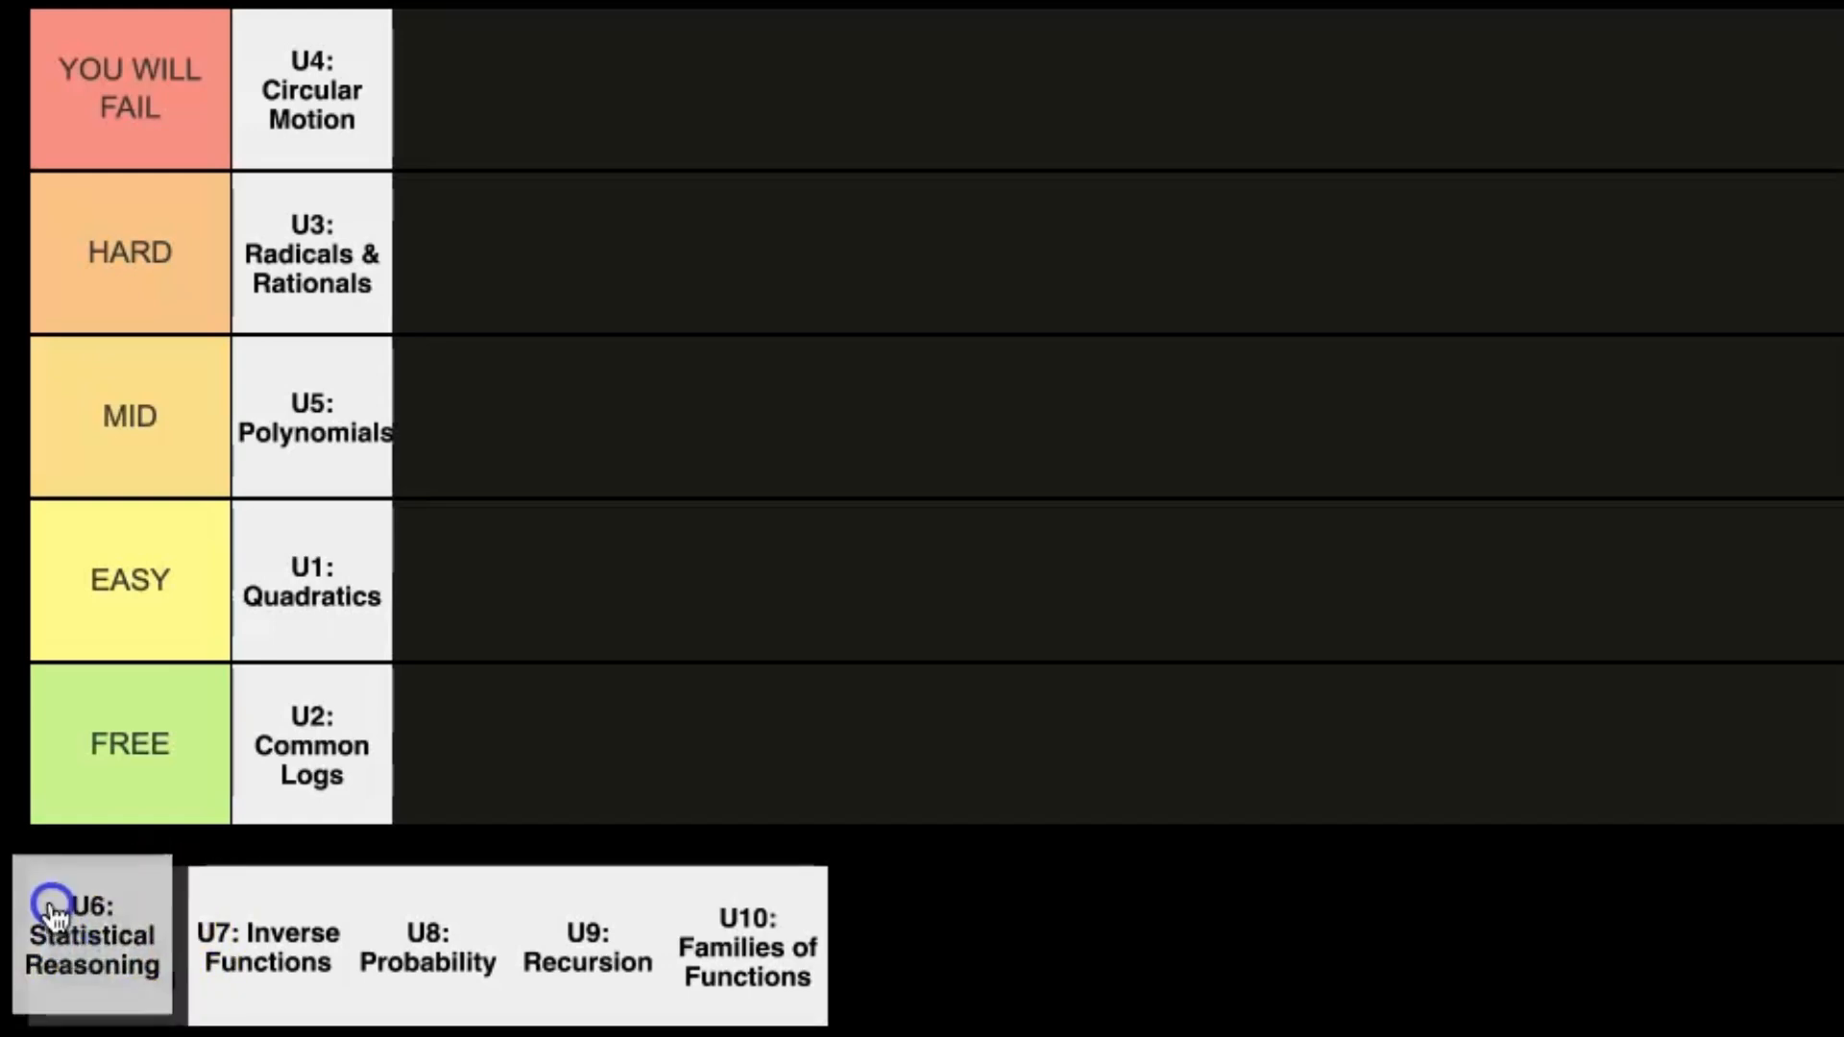